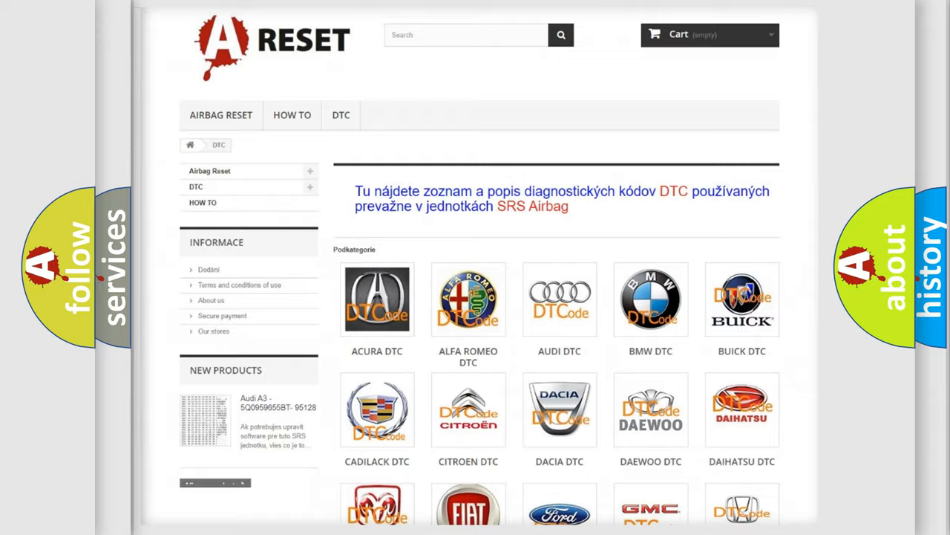
Step: Select the Jeep logo in the DTC category grid and scroll its code subcategory list
scroll("down", 3)
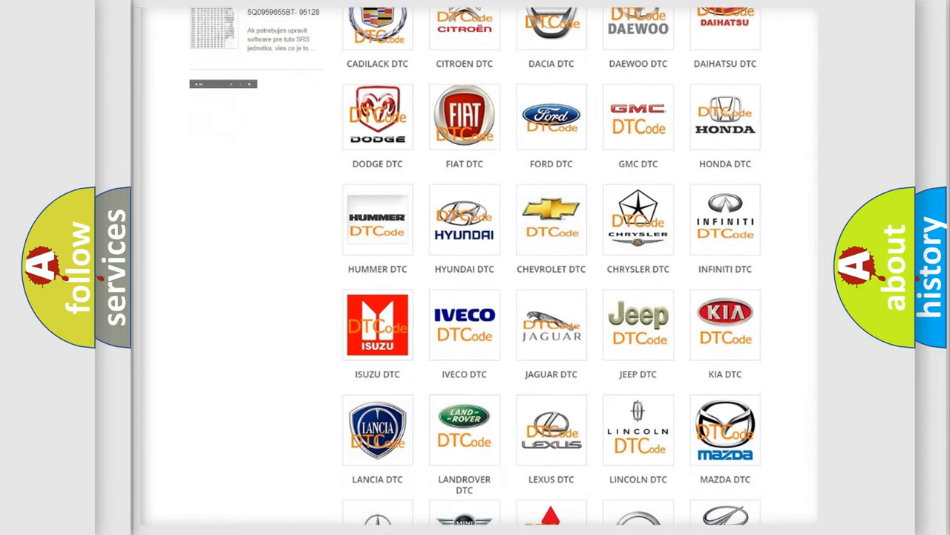
scroll("down", 3)
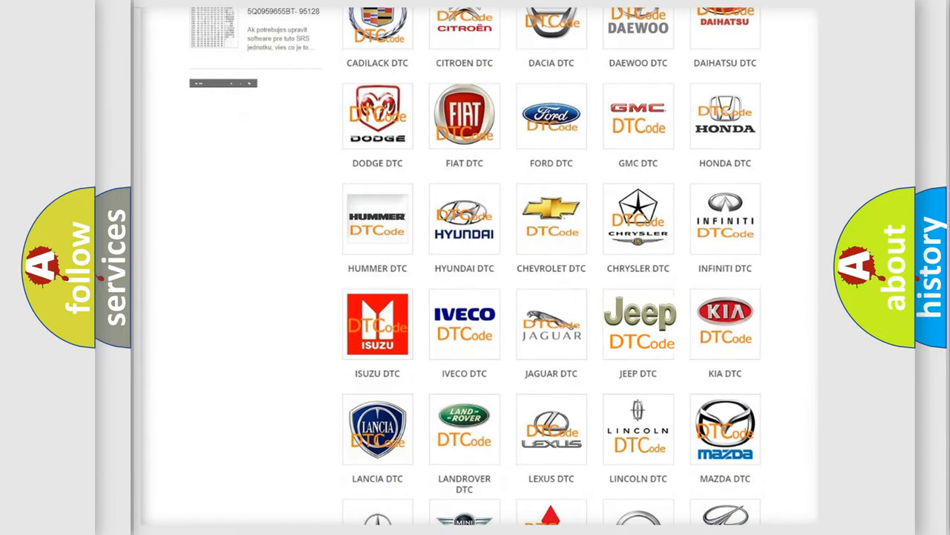
left_click(638, 323)
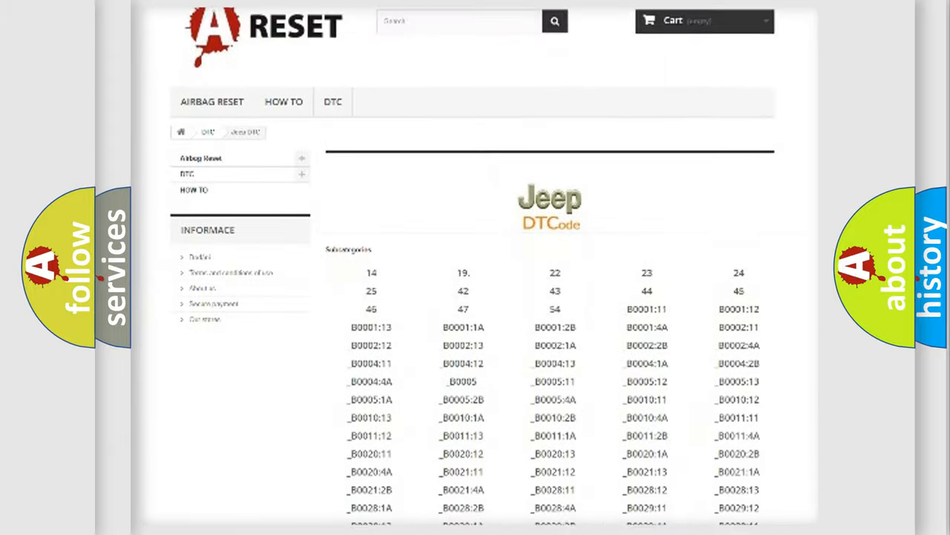
scroll("down", 3)
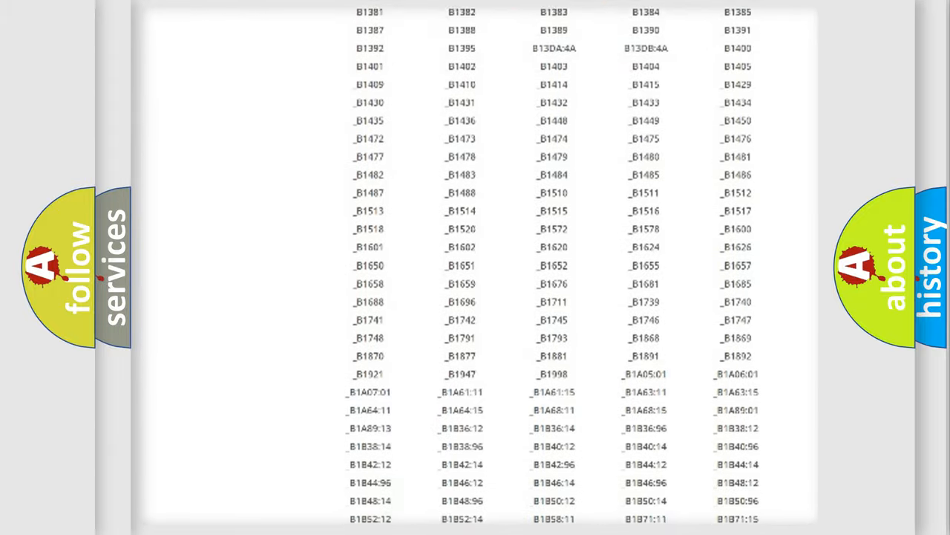